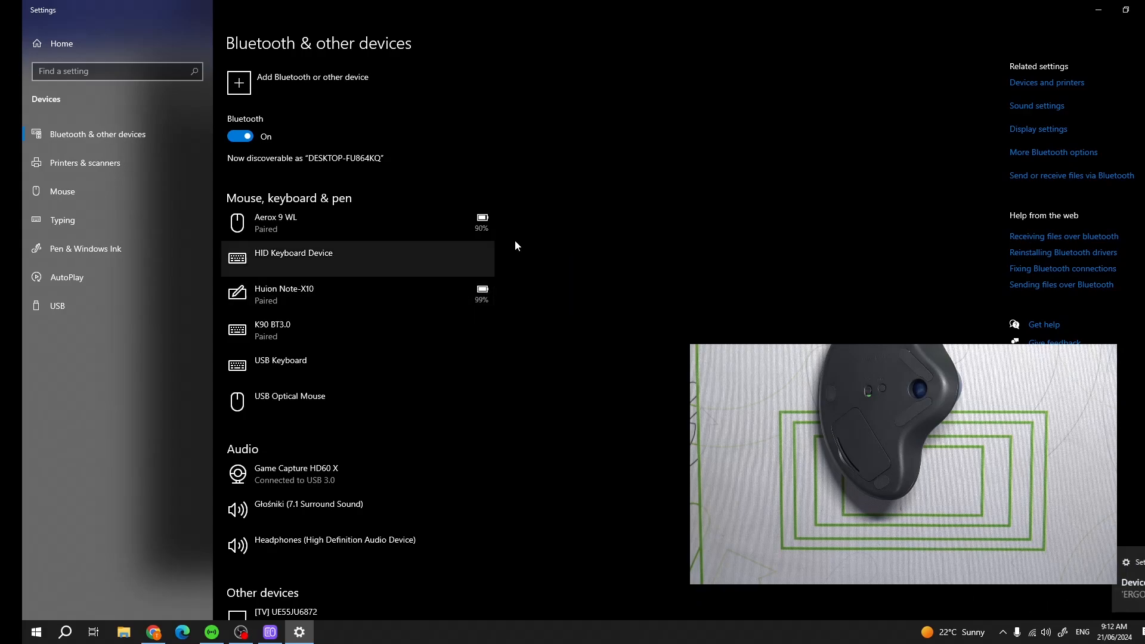
mouse_move(582, 198)
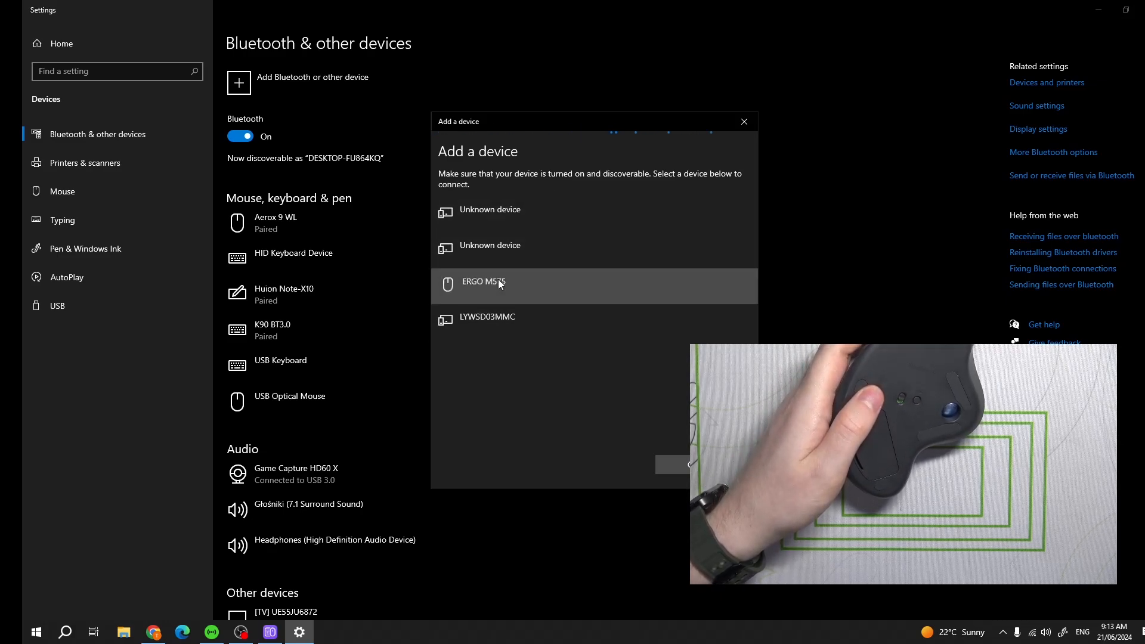
- Pair the ERGO M575 trackball and close the Add a device wizard once it reports ready
click(498, 283)
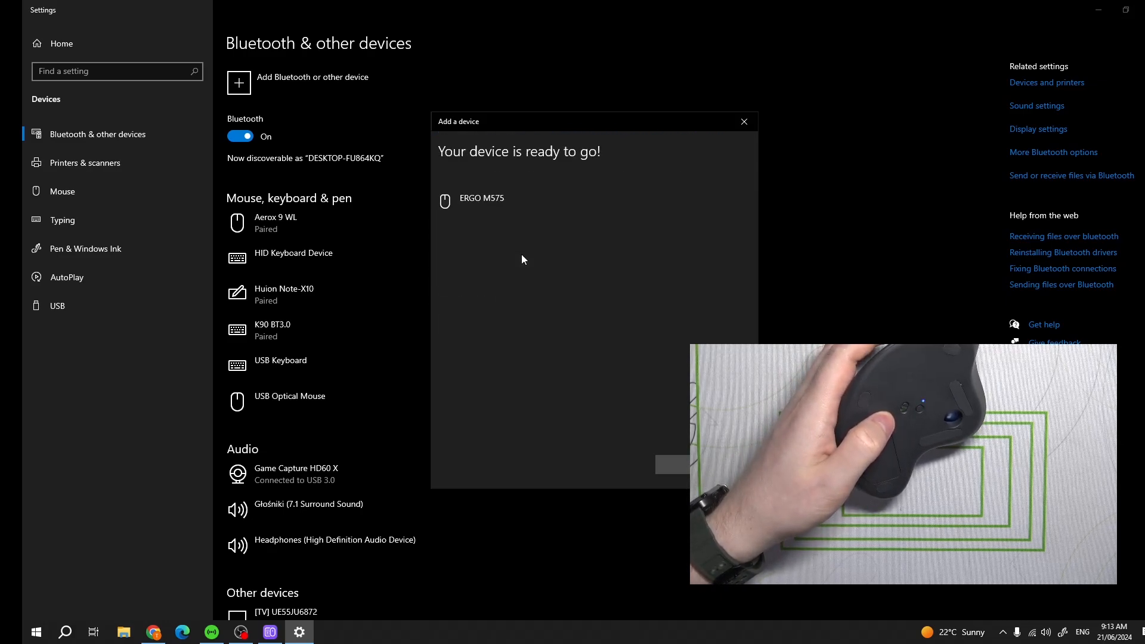
click(744, 122)
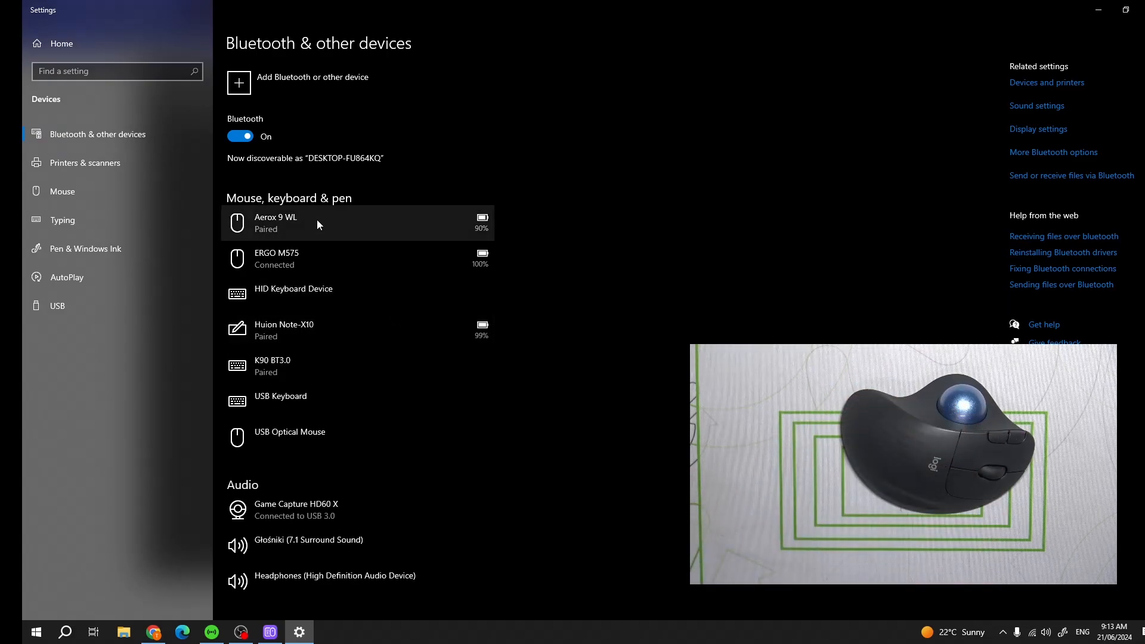
mouse_move(318, 265)
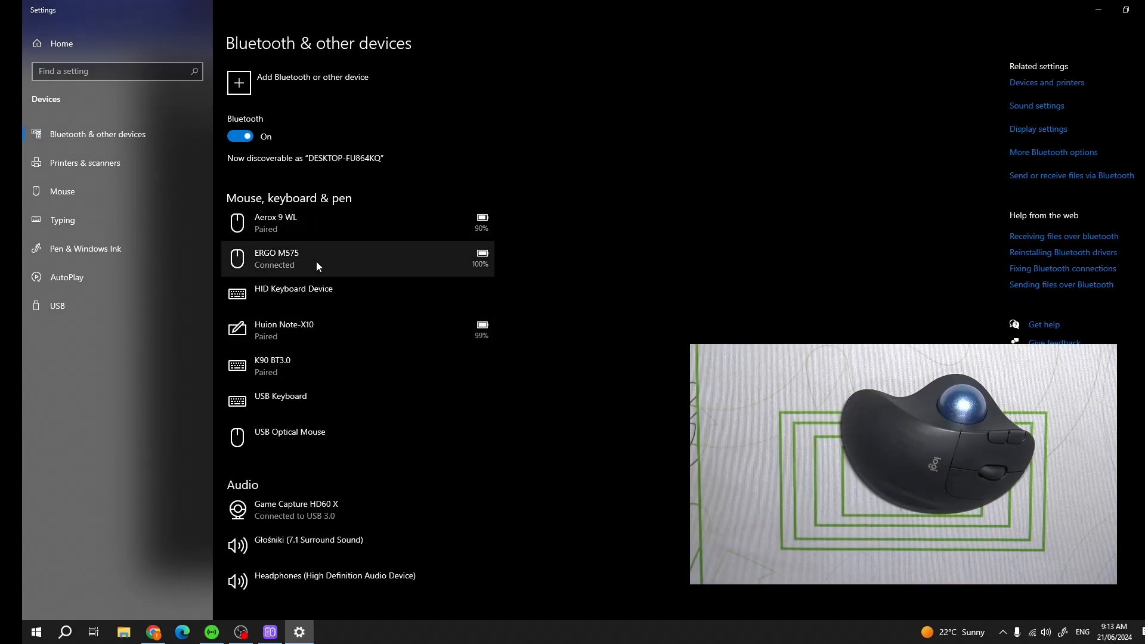